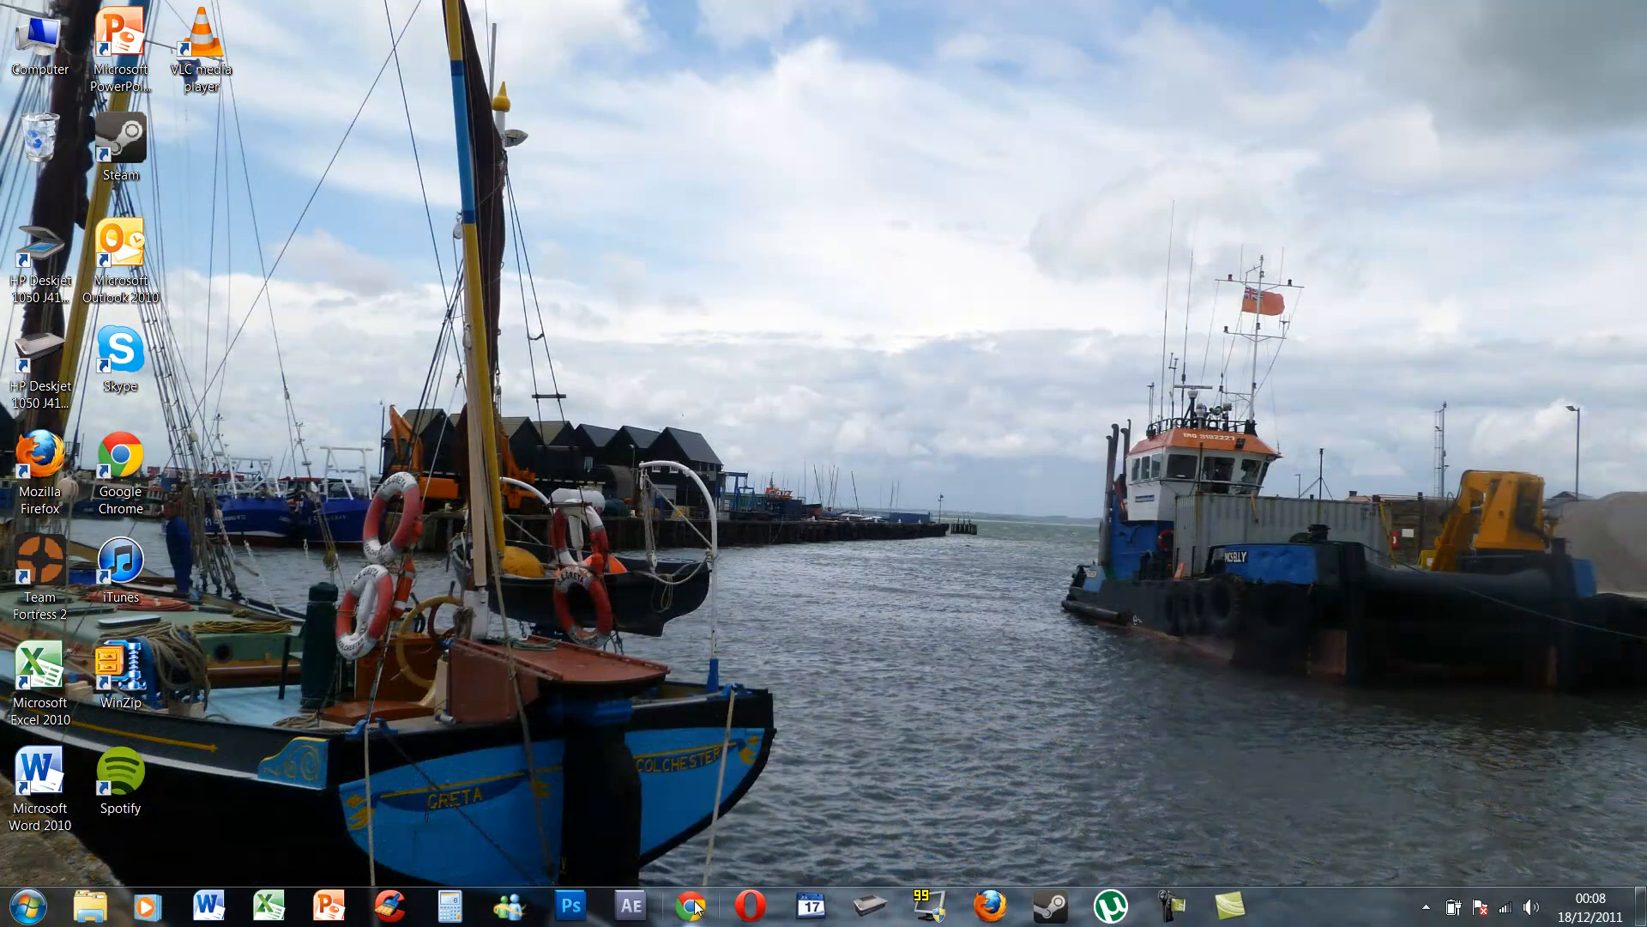
Launch Chrome and start typing 'firef' into the Google search box
left_click(690, 906)
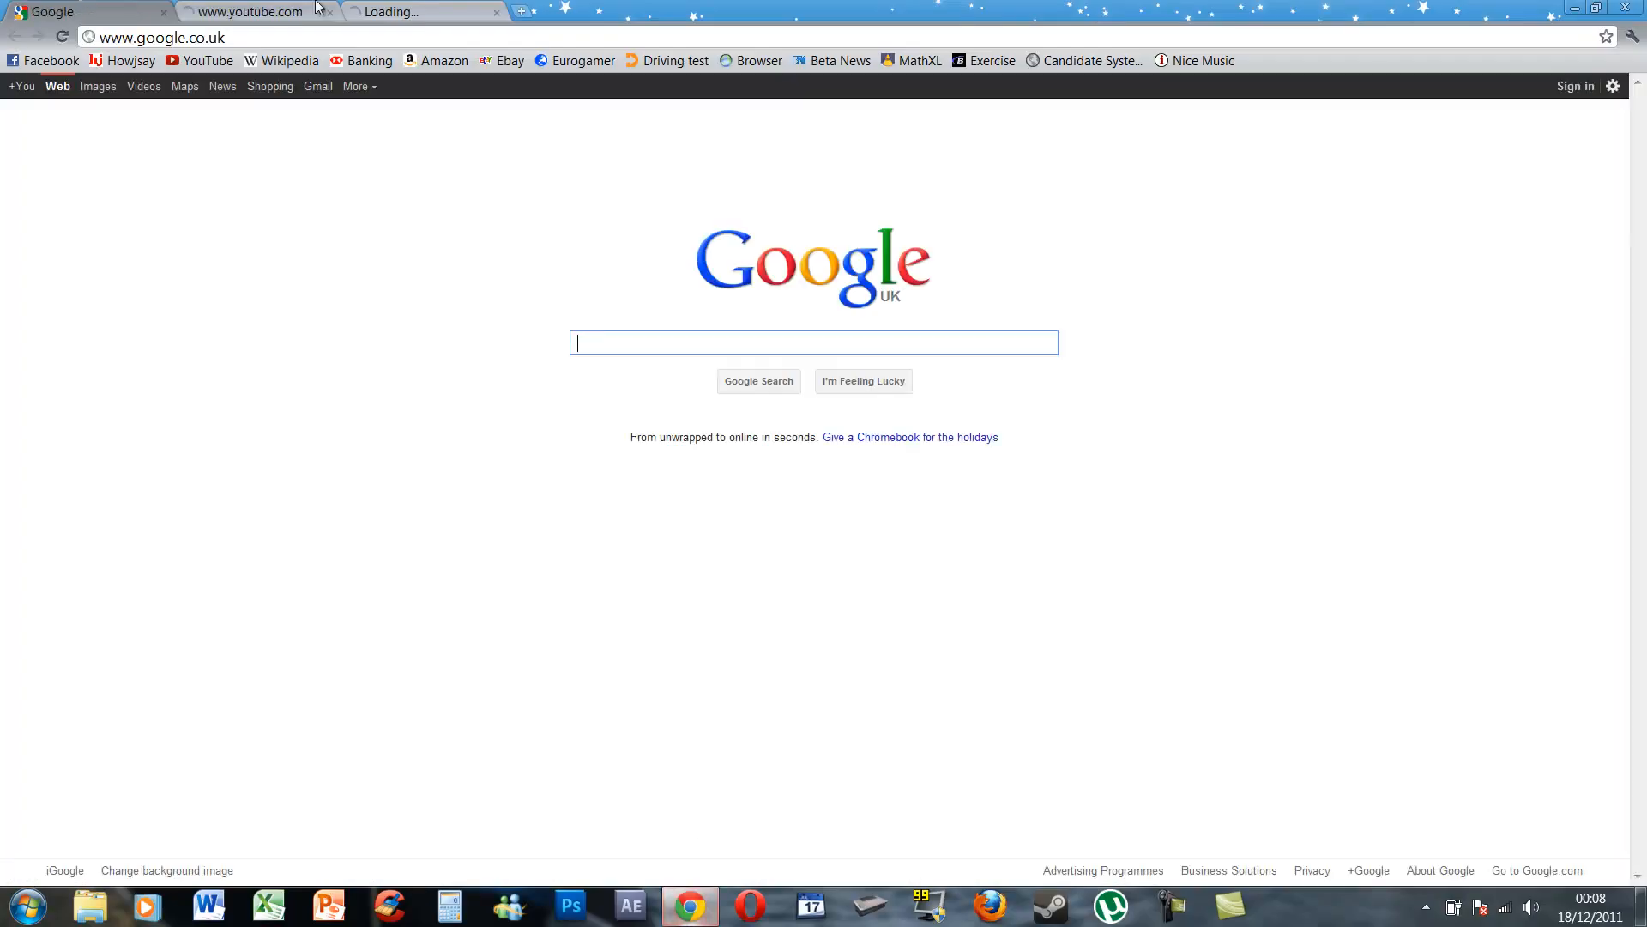
type("firef")
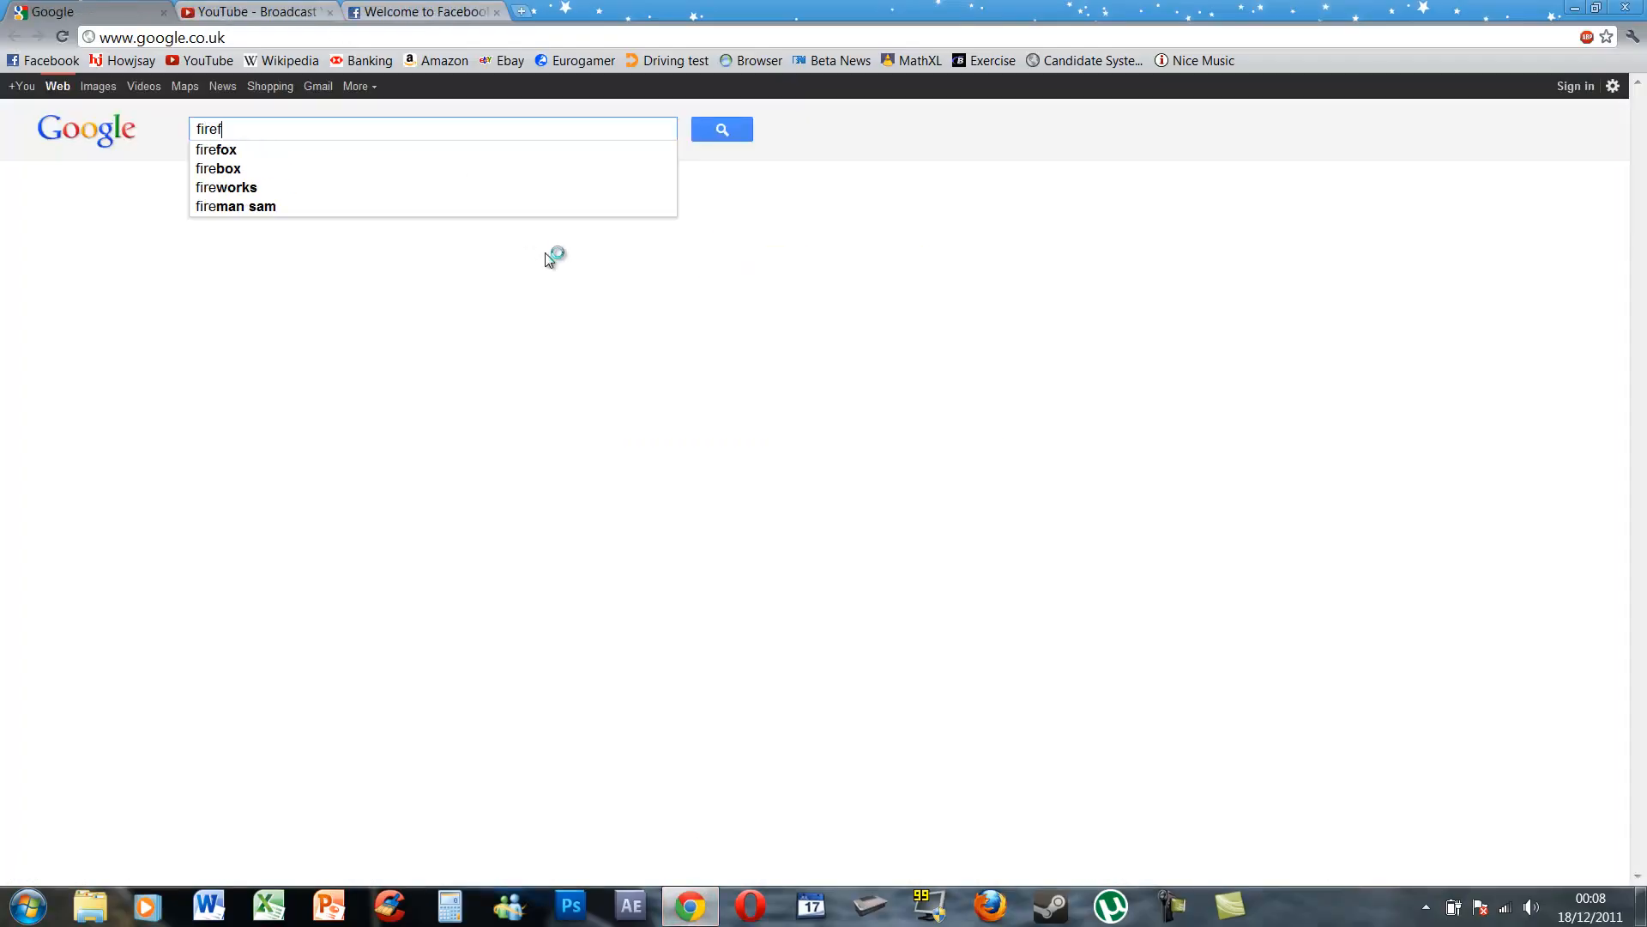
Search for 'firefox', open Mozilla's Firefox download page, and close the YouTube tab
left_click(215, 150)
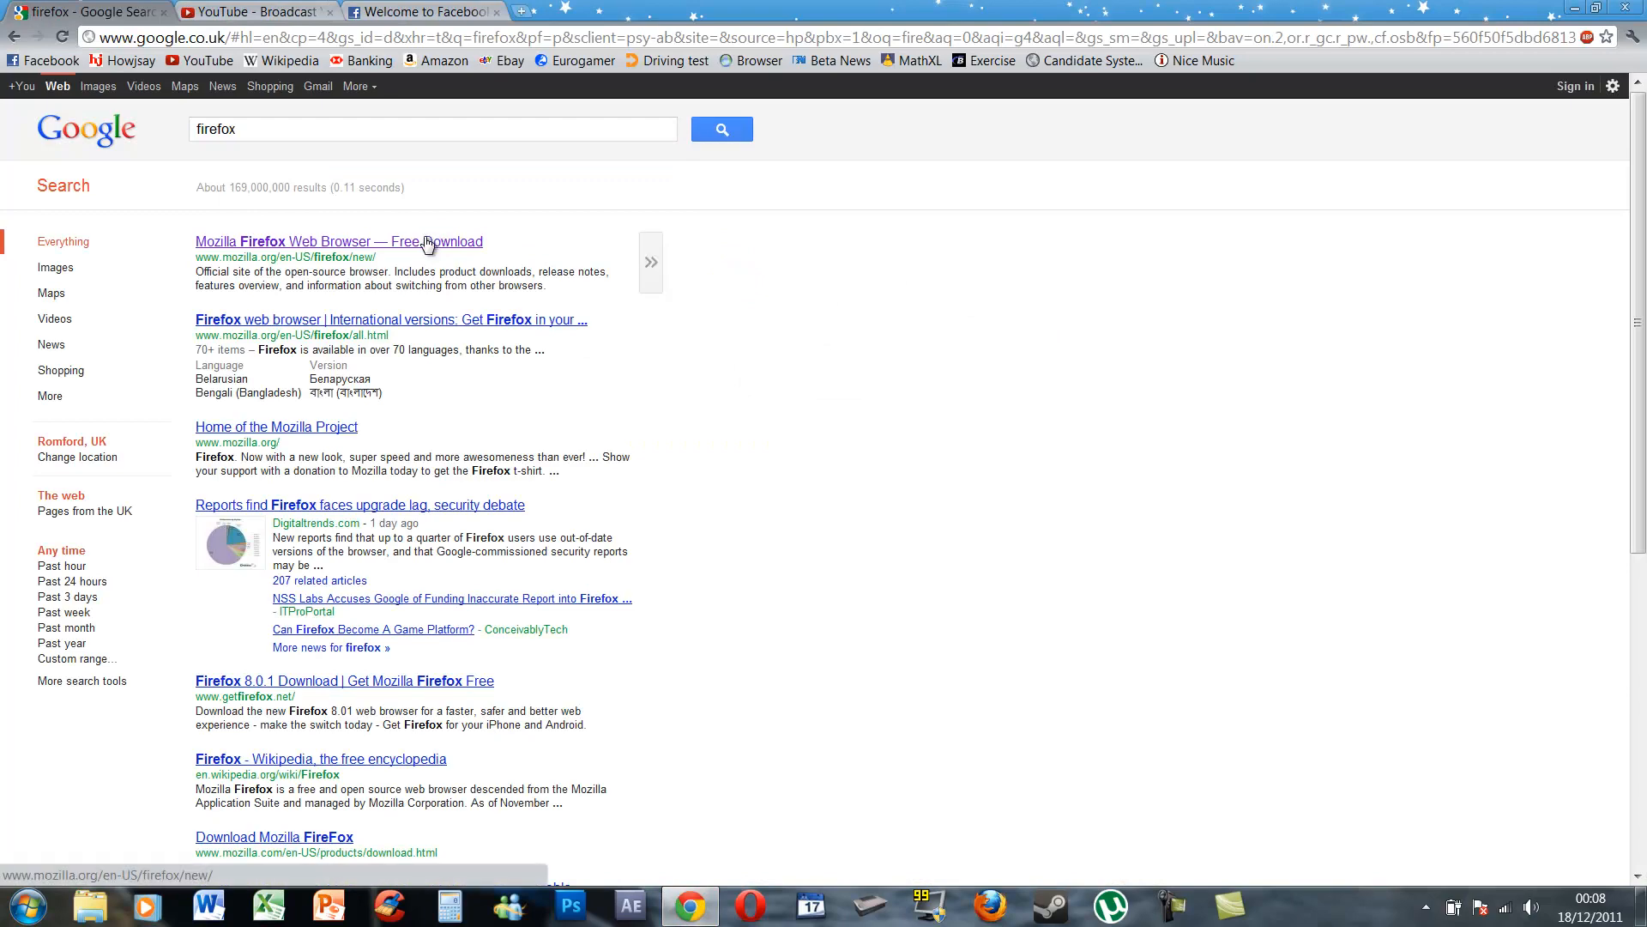
left_click(329, 242)
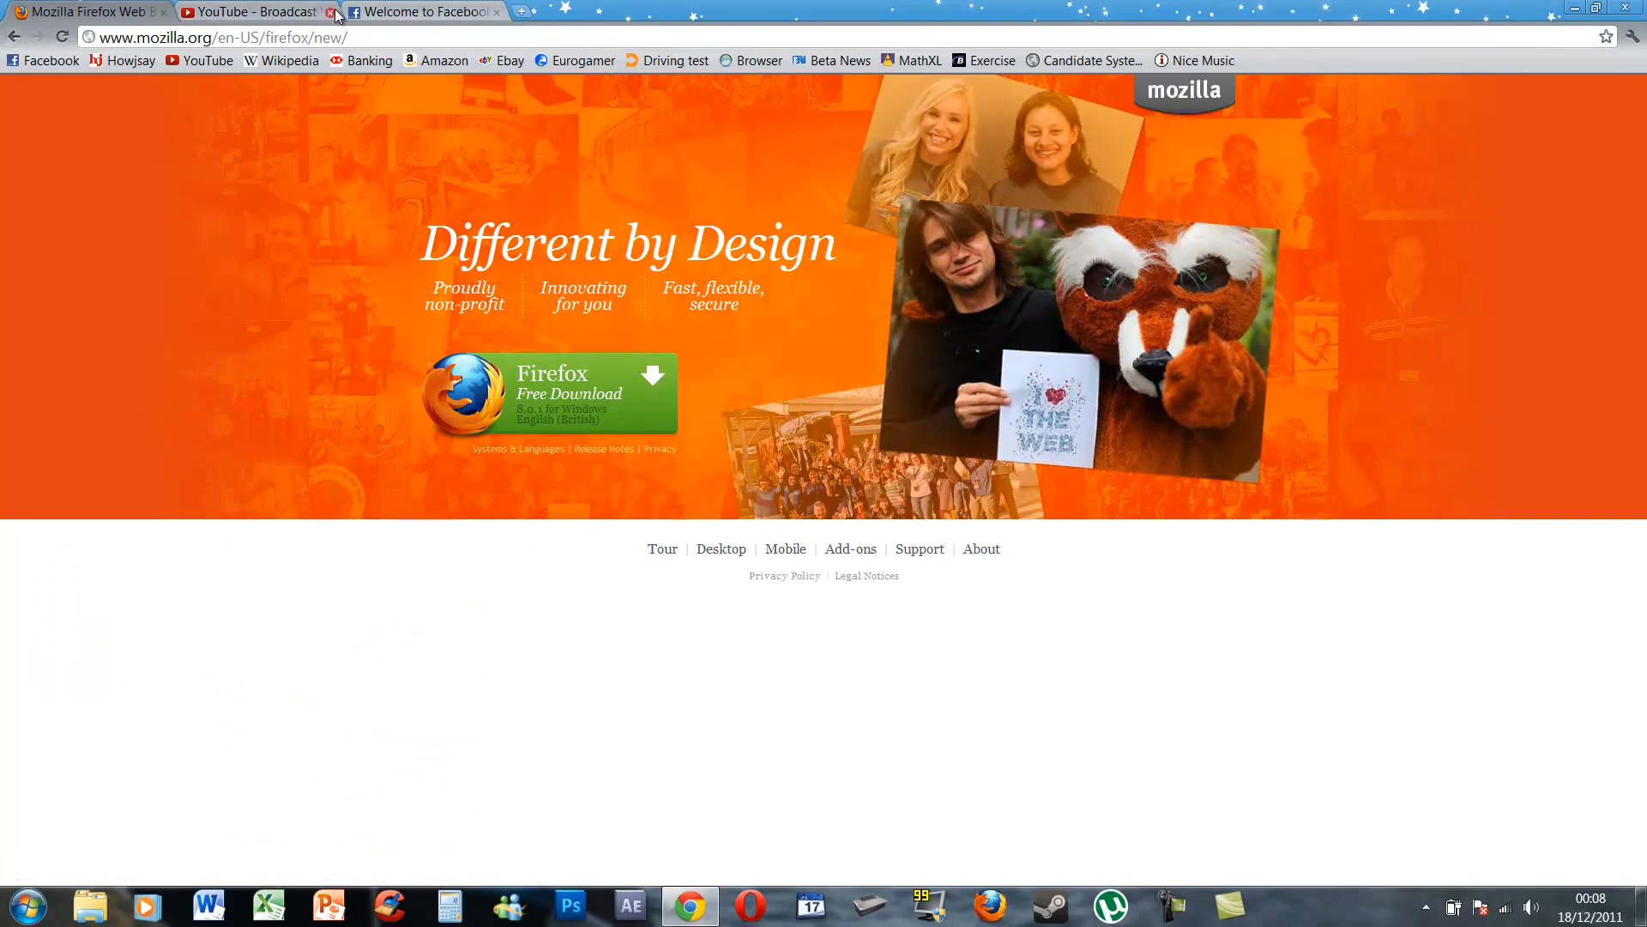
left_click(332, 11)
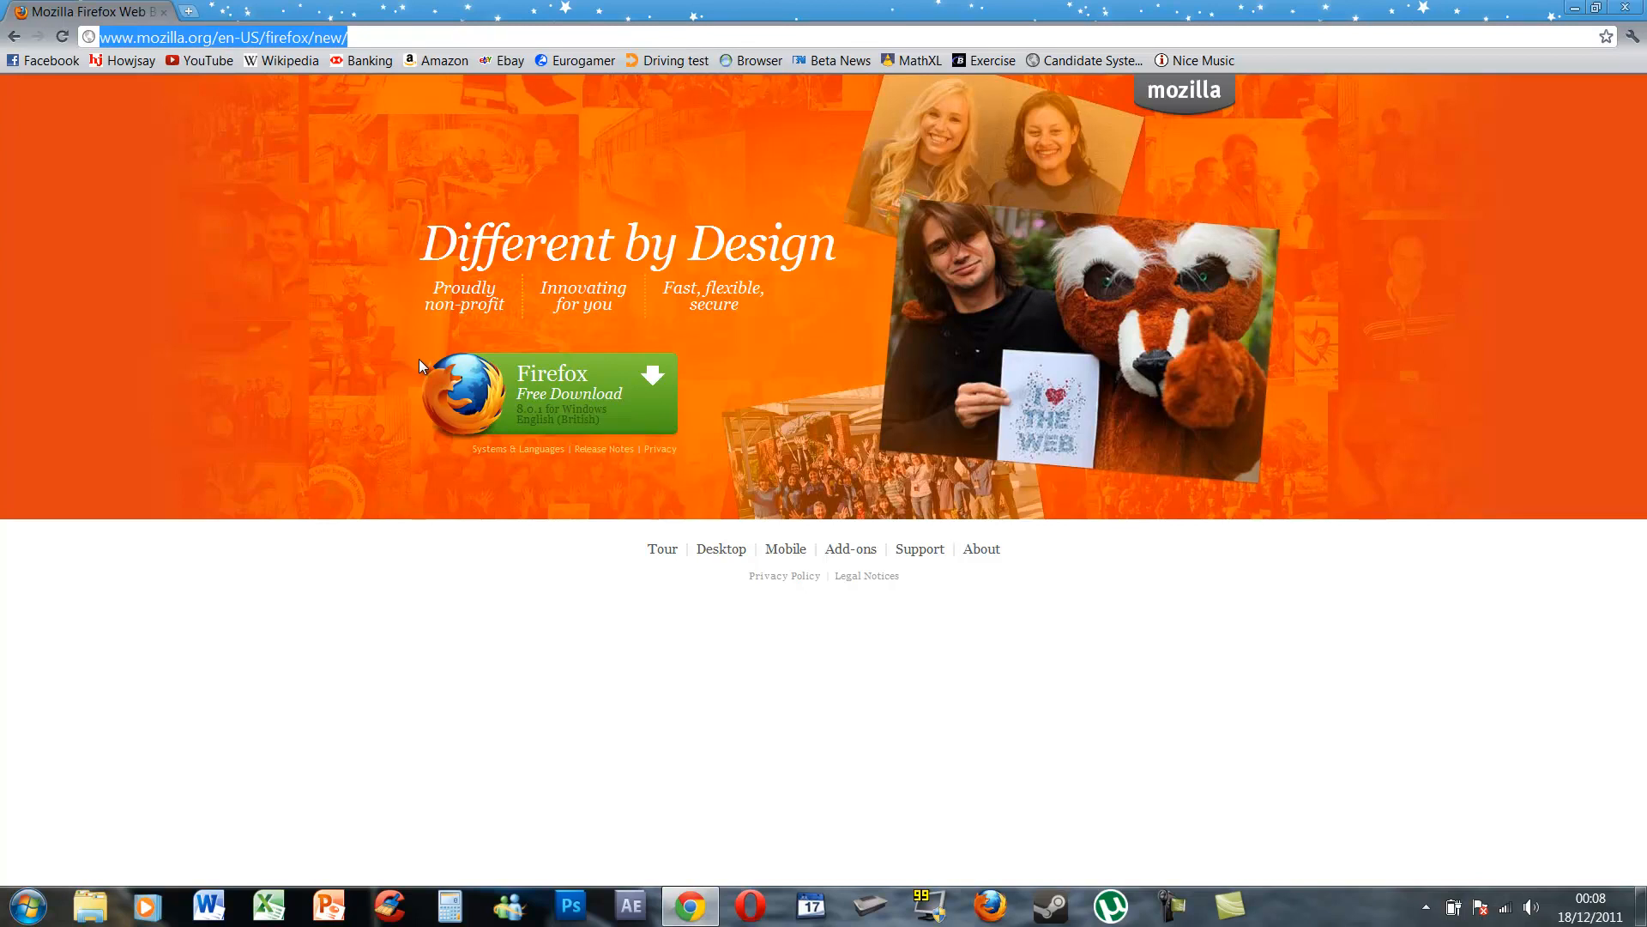
mouse_move(531, 376)
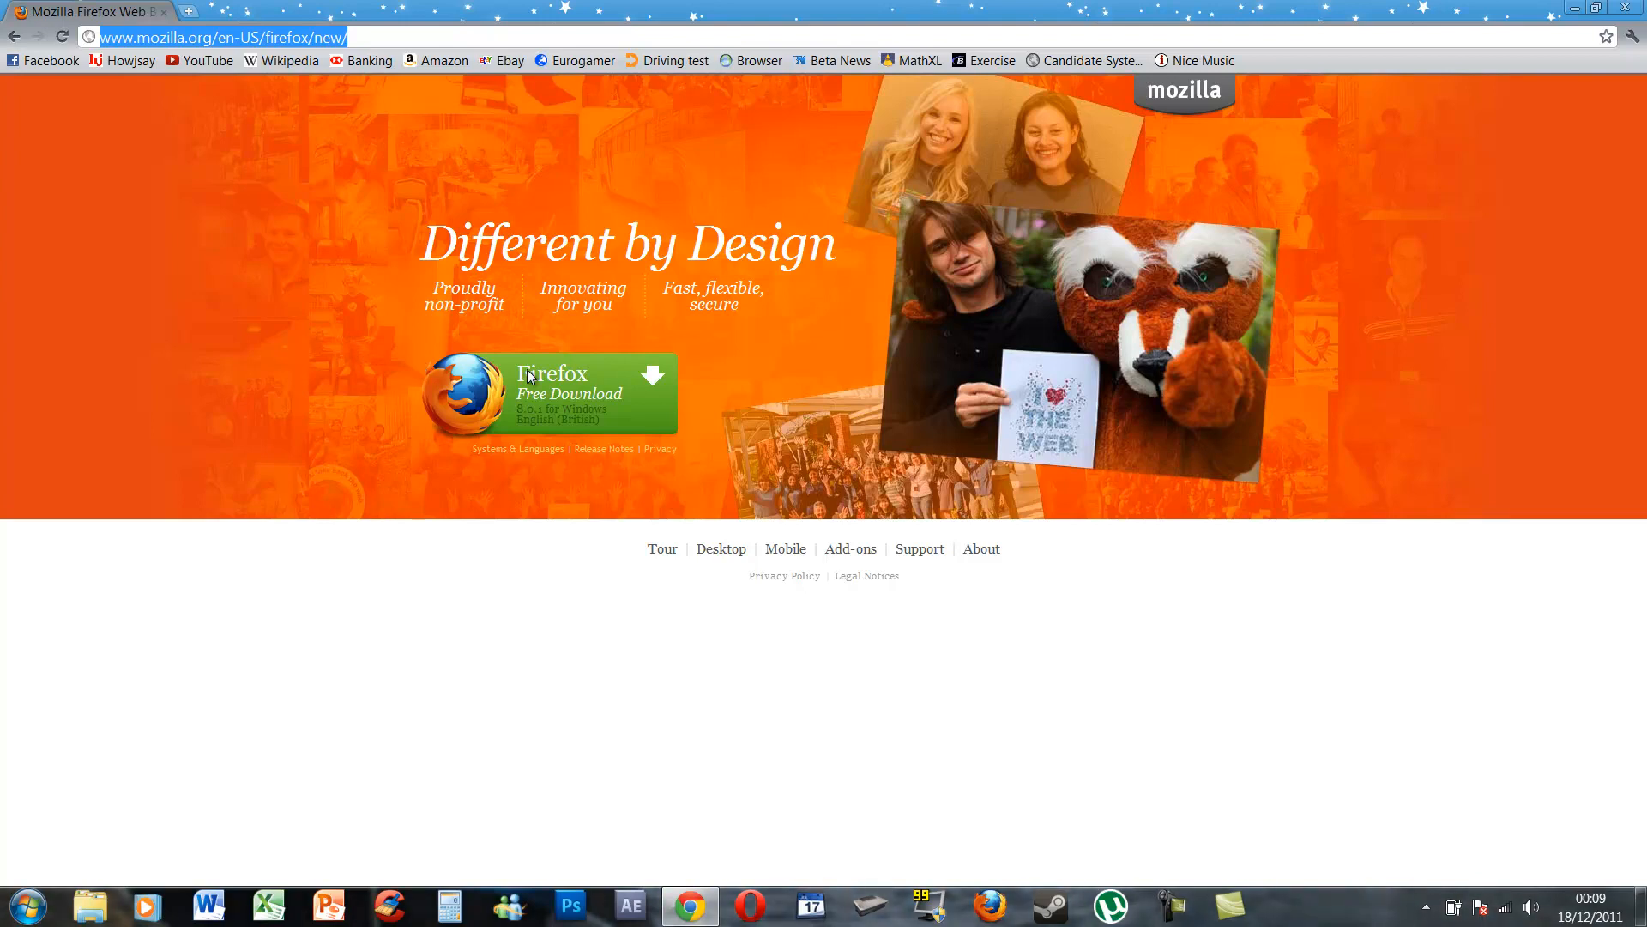
mouse_move(258, 355)
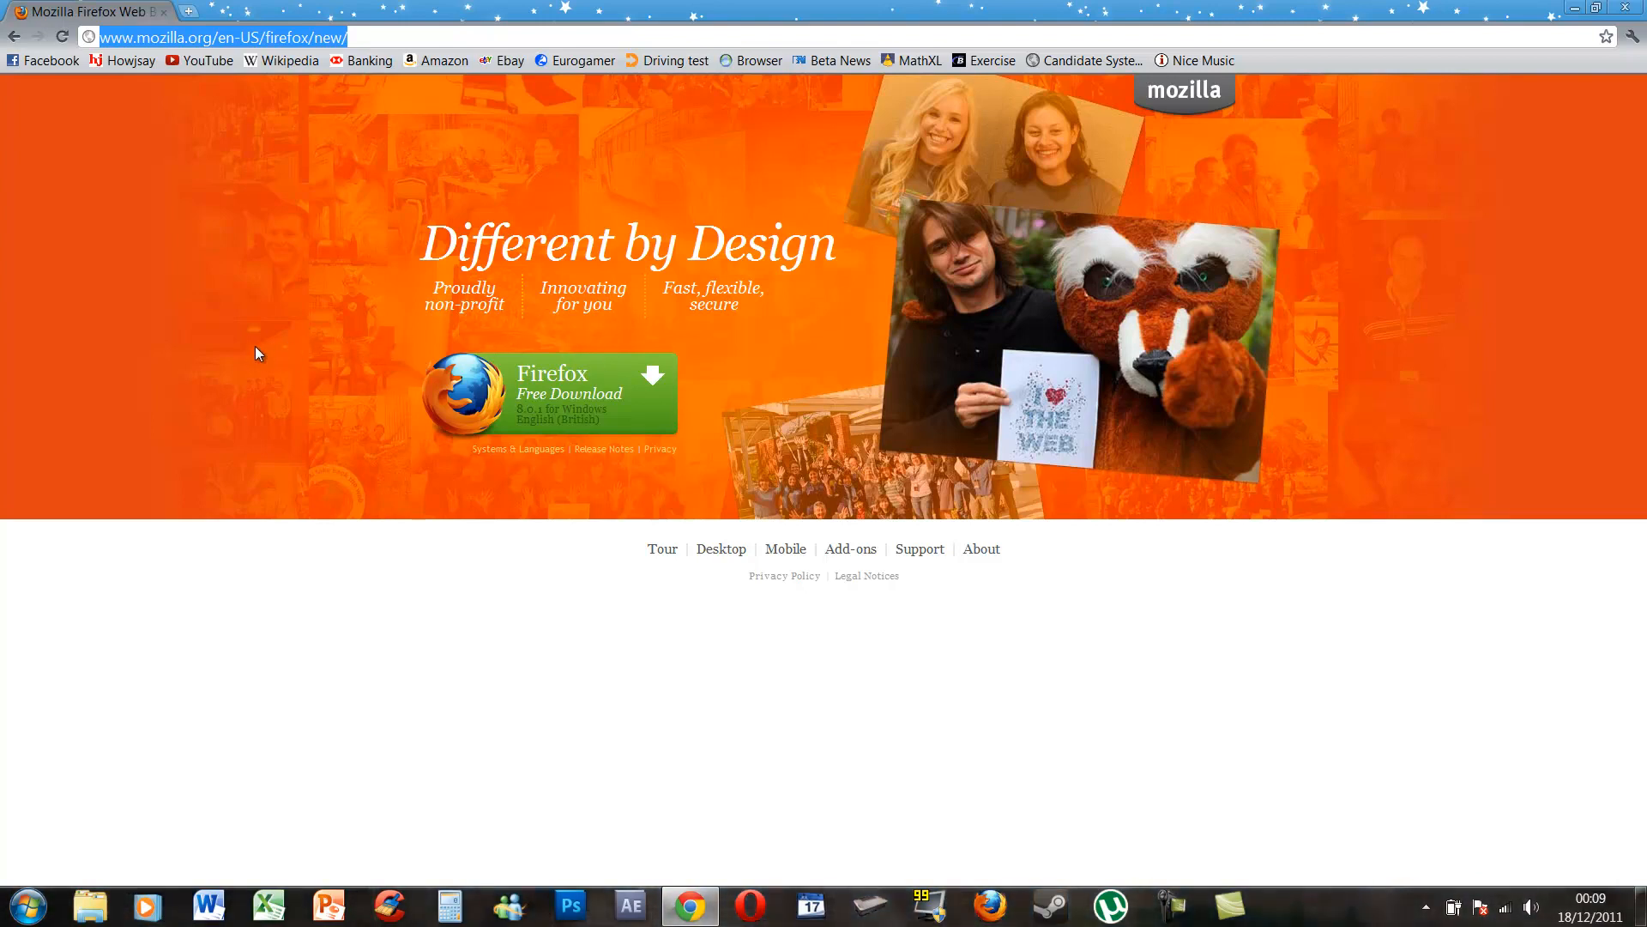
Go to favbrowser.com/download-firefox-9-final and scroll down to the changelog and download link
type("http://www.favbrowser.com/download-firefox-9-final/#more-10767")
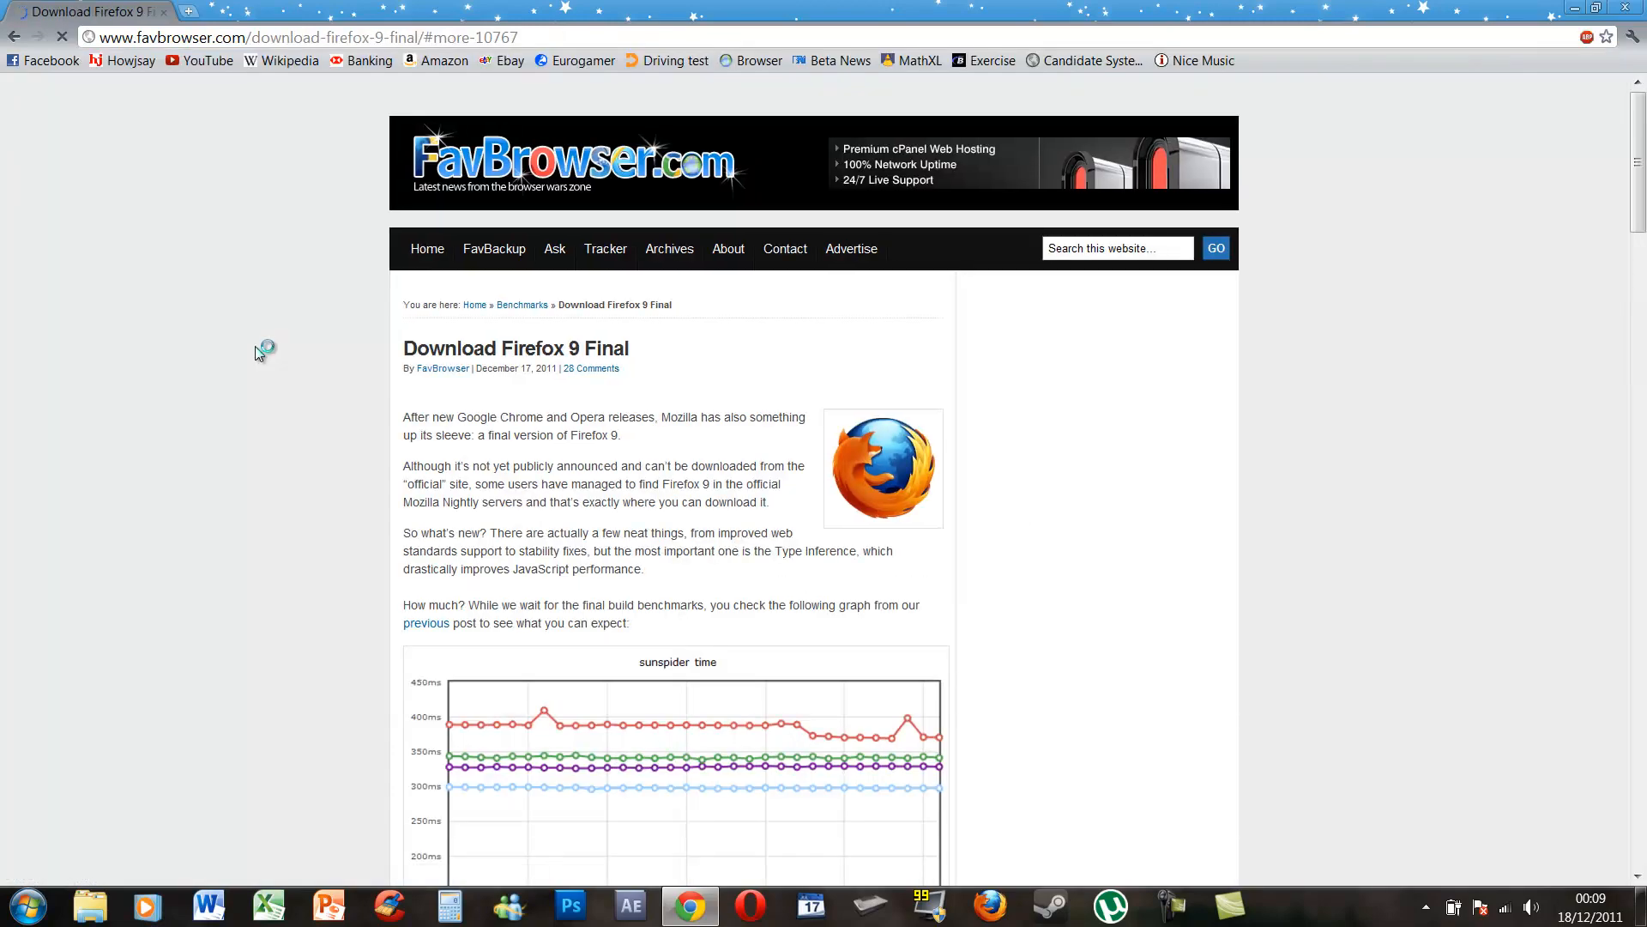
scroll("down", 3)
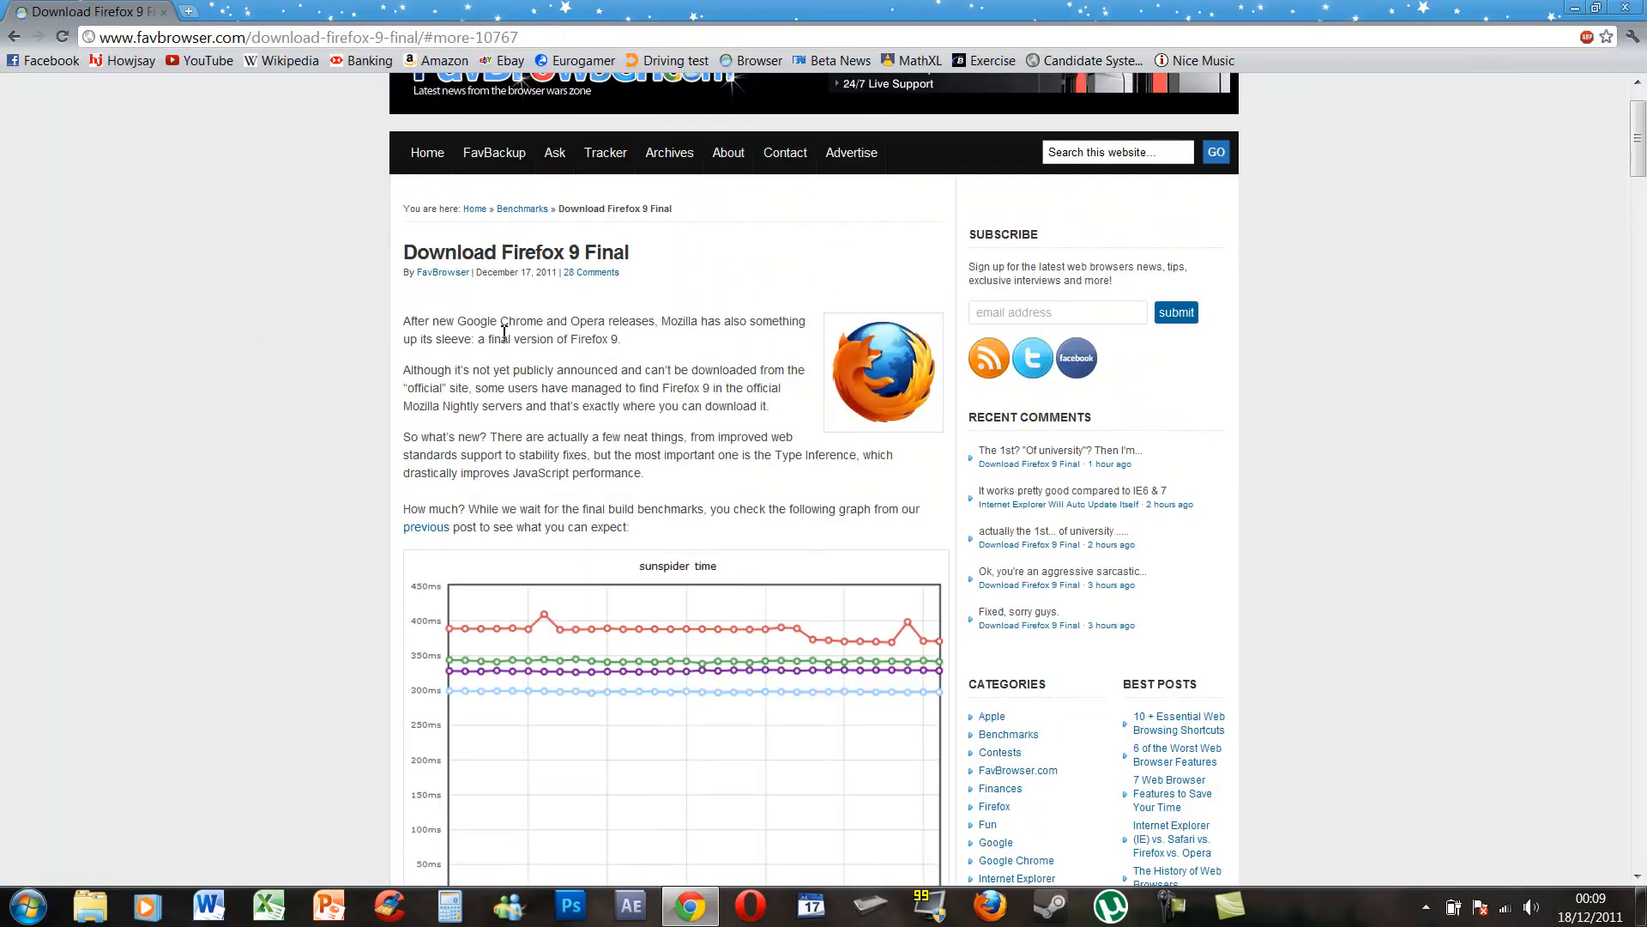
scroll("down", 3)
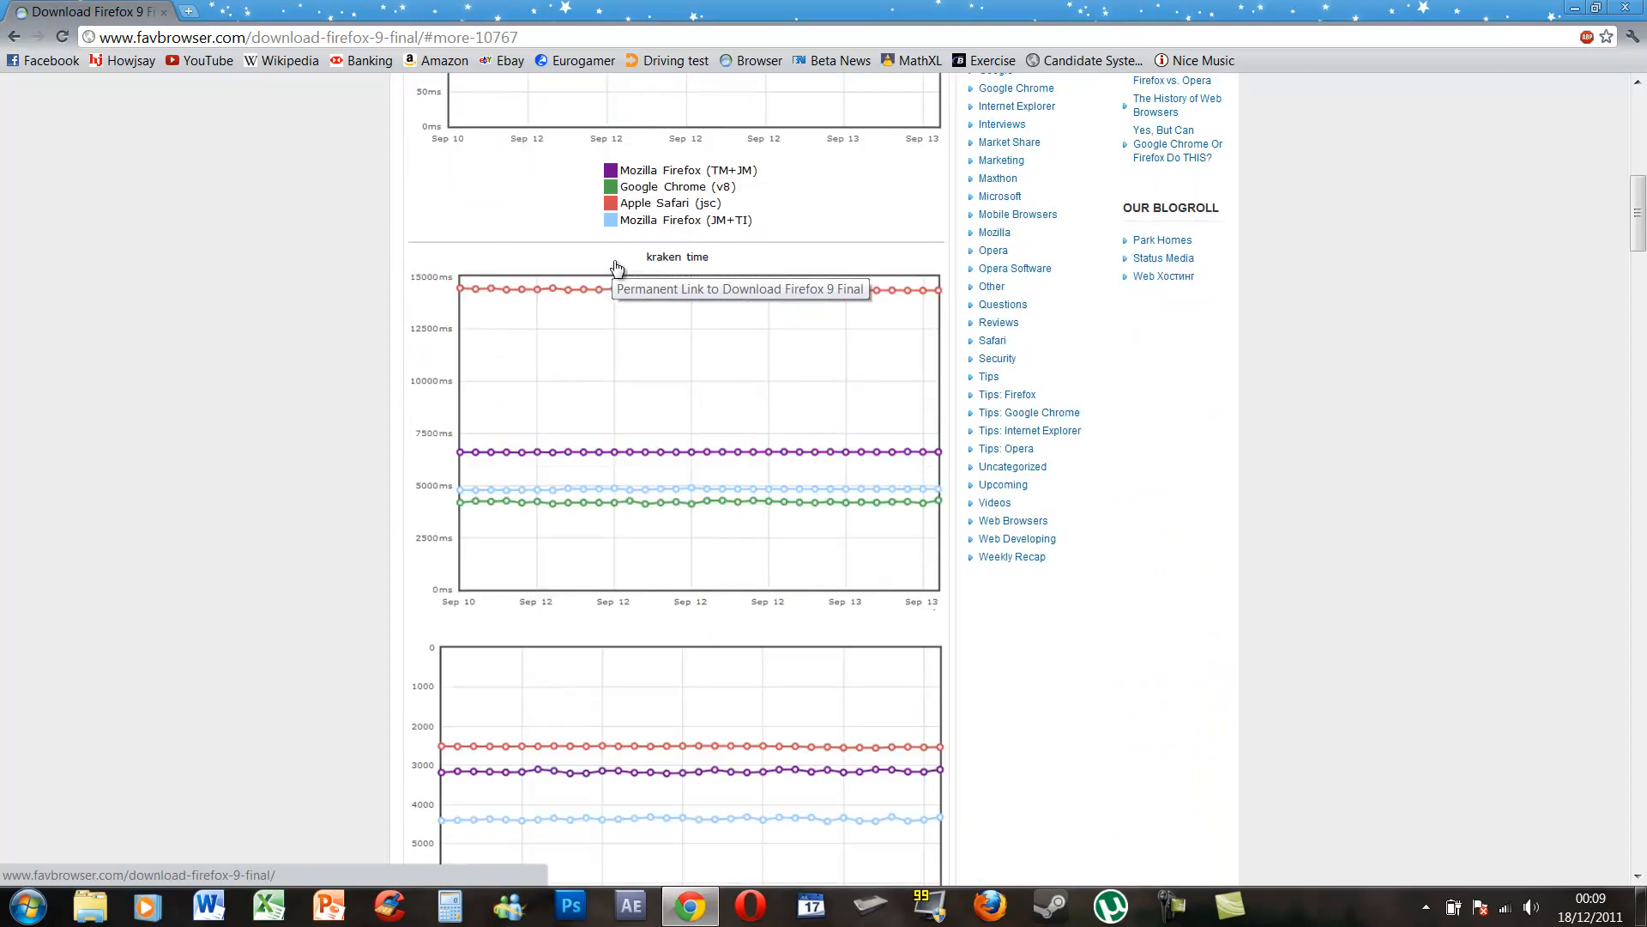
scroll("down", 3)
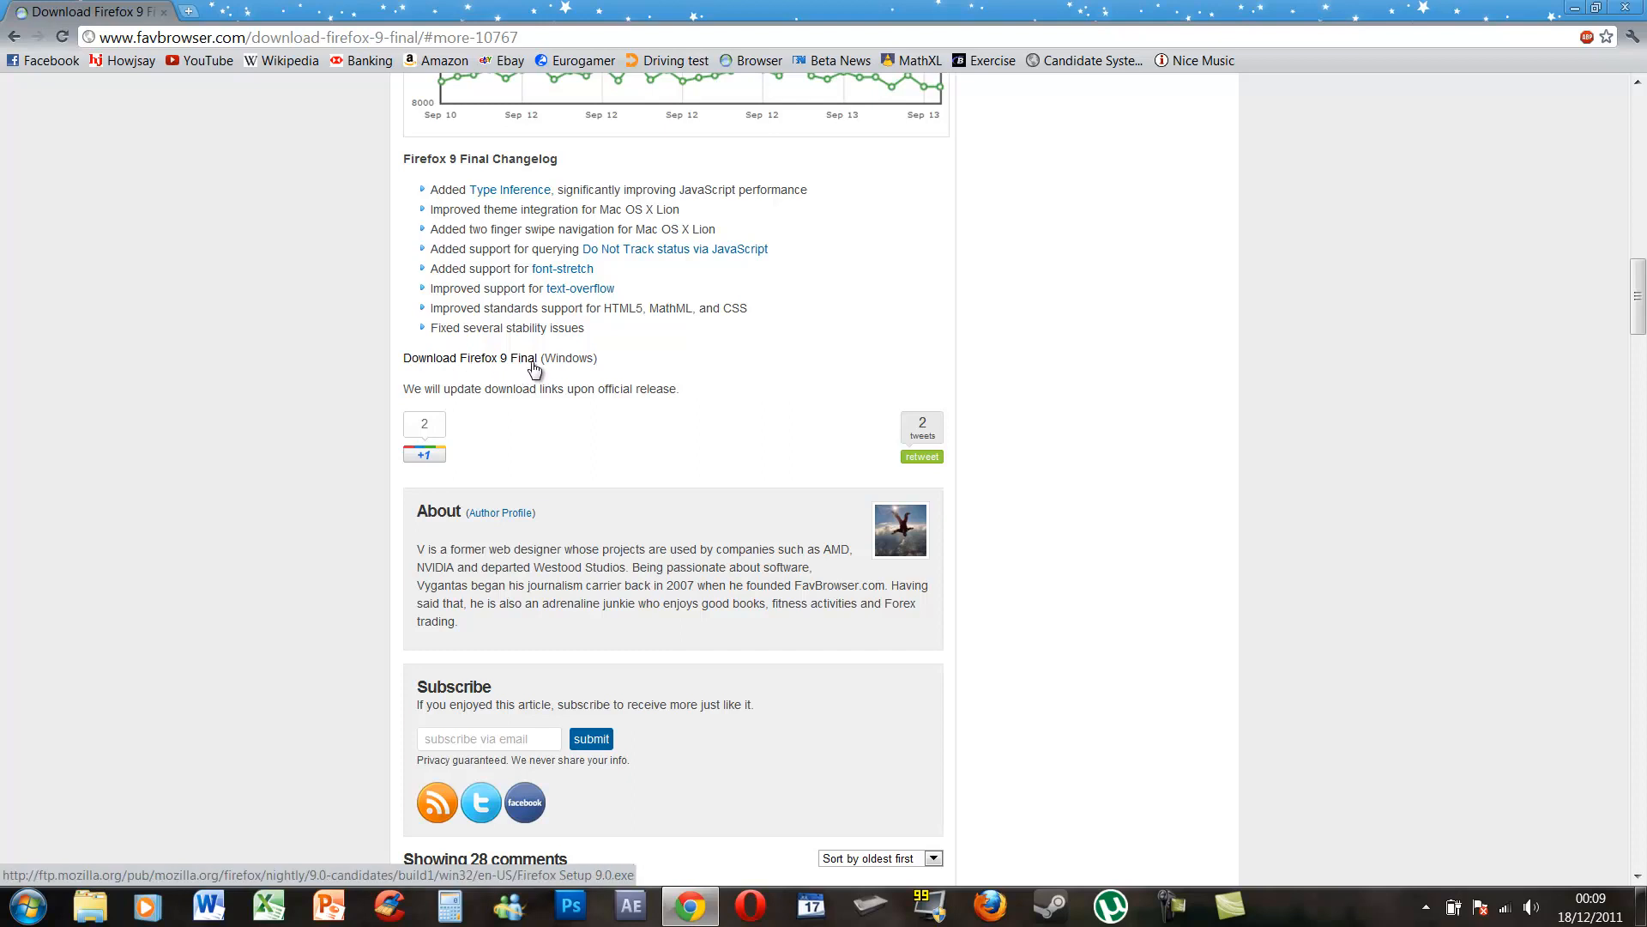
mouse_move(515, 367)
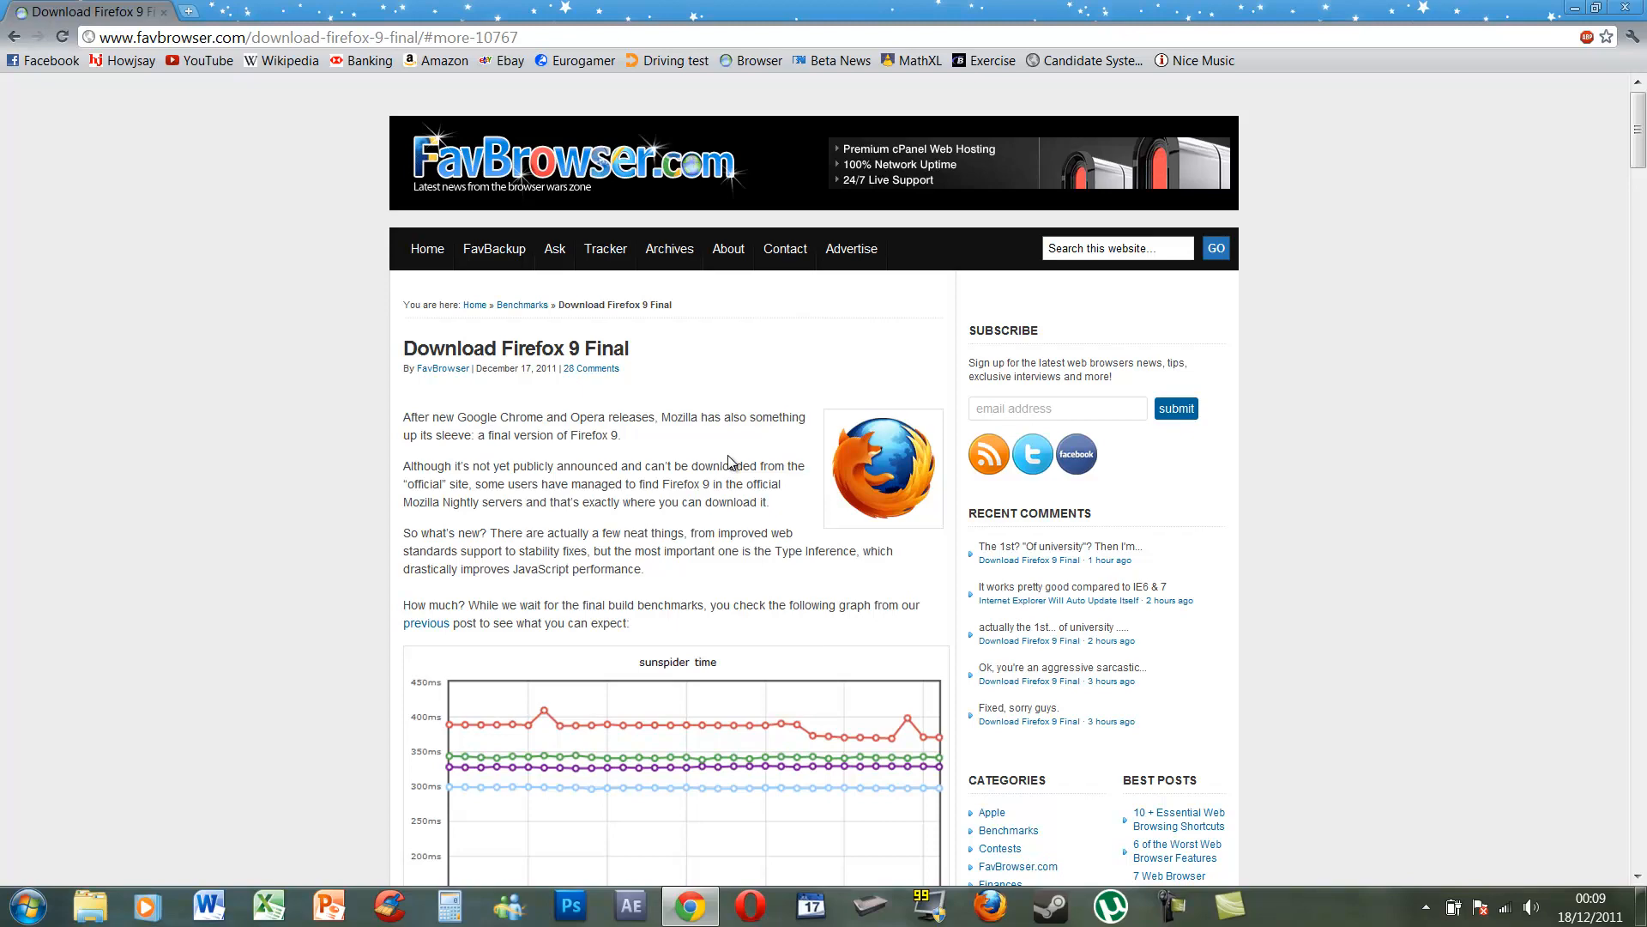
scroll("down", 3)
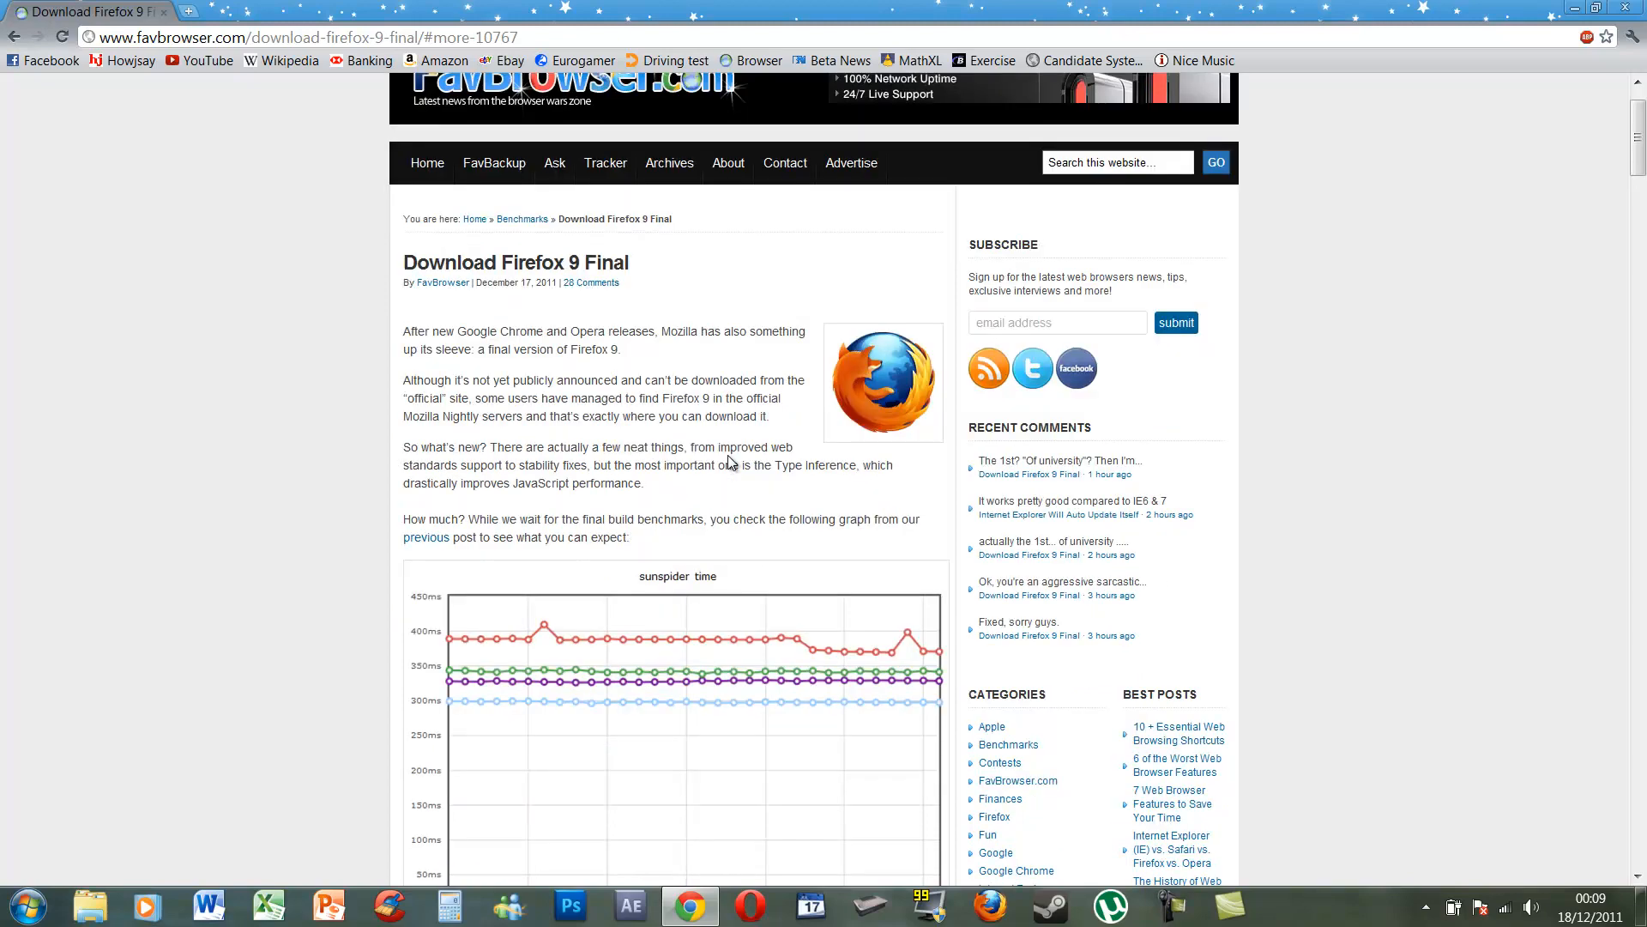
scroll("down", 3)
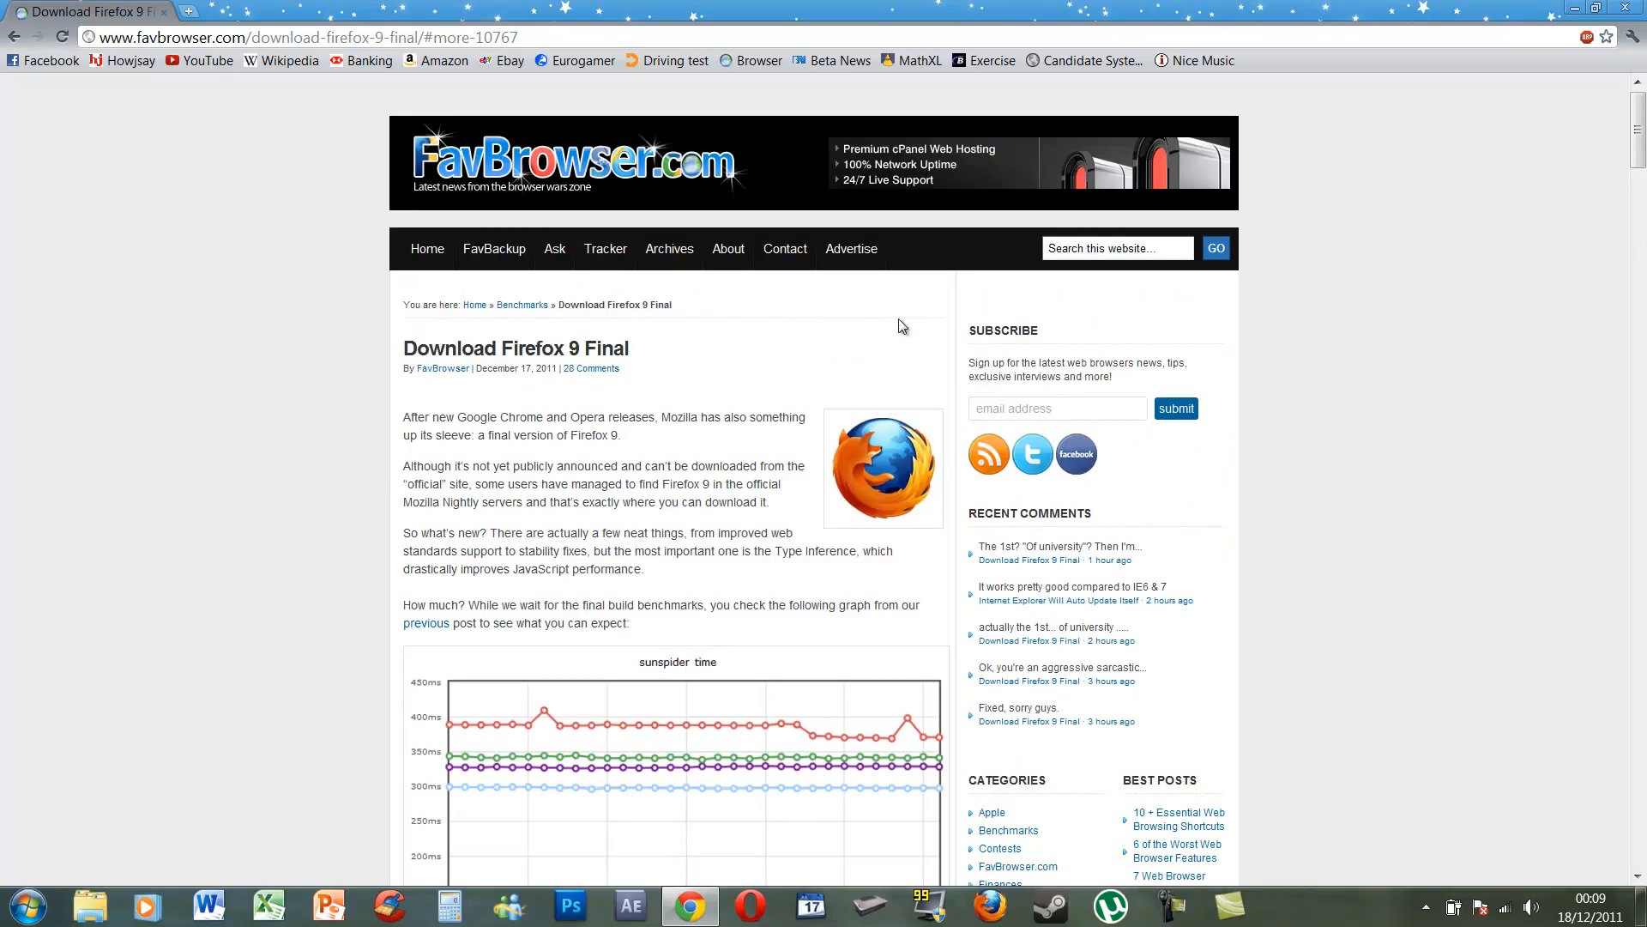
mouse_move(519, 350)
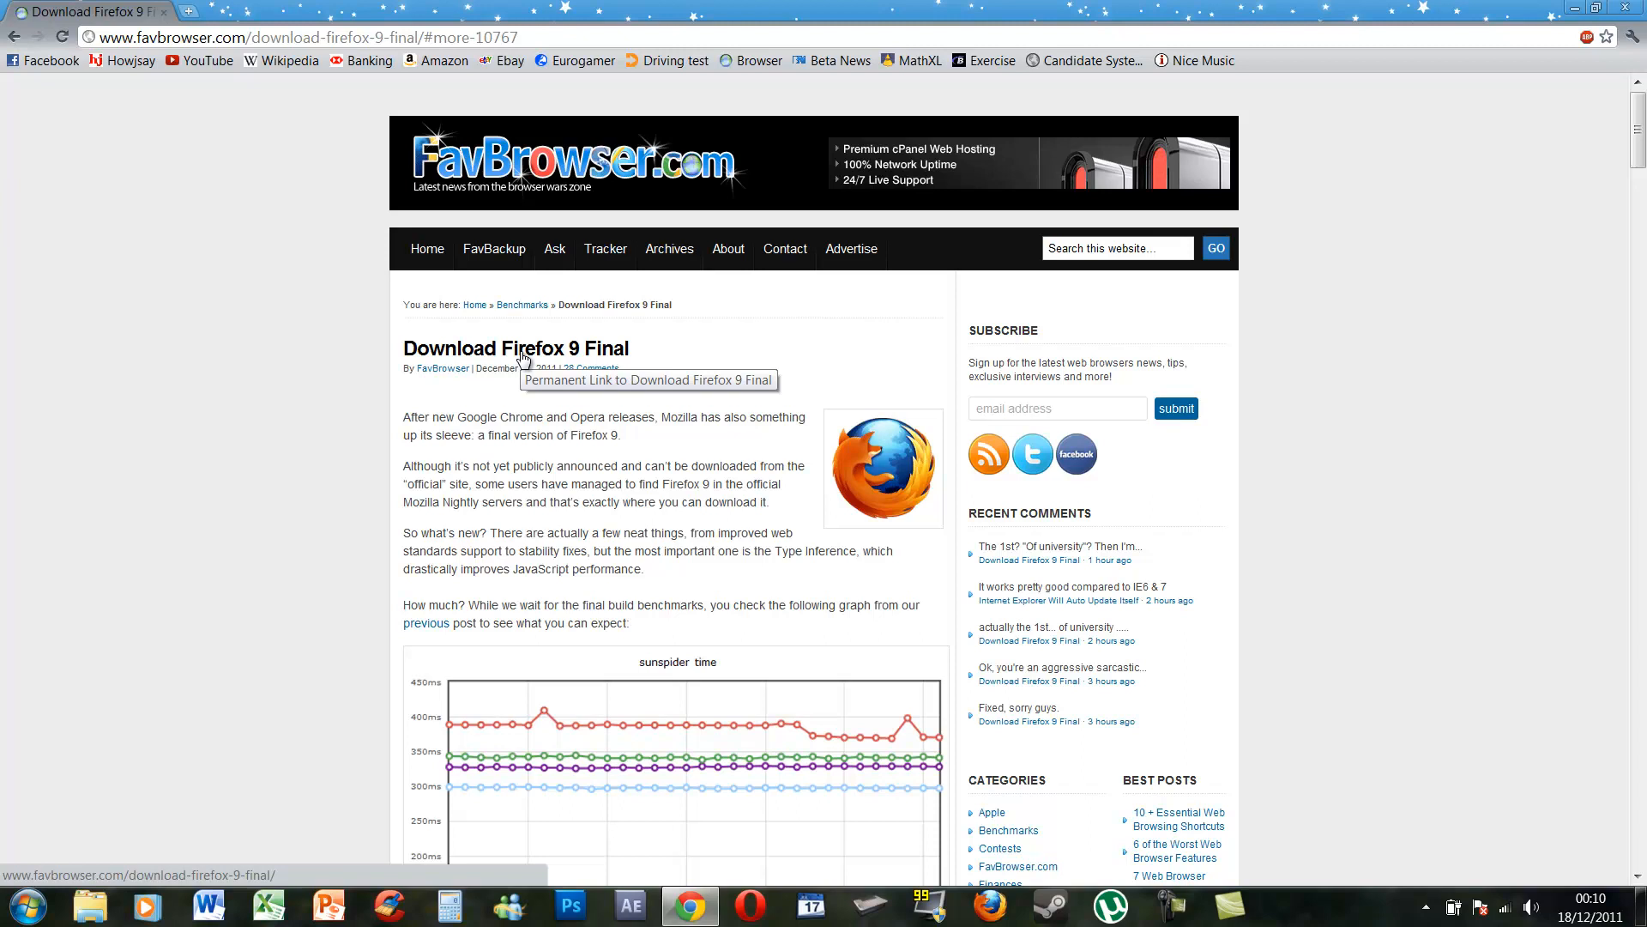
mouse_move(523, 357)
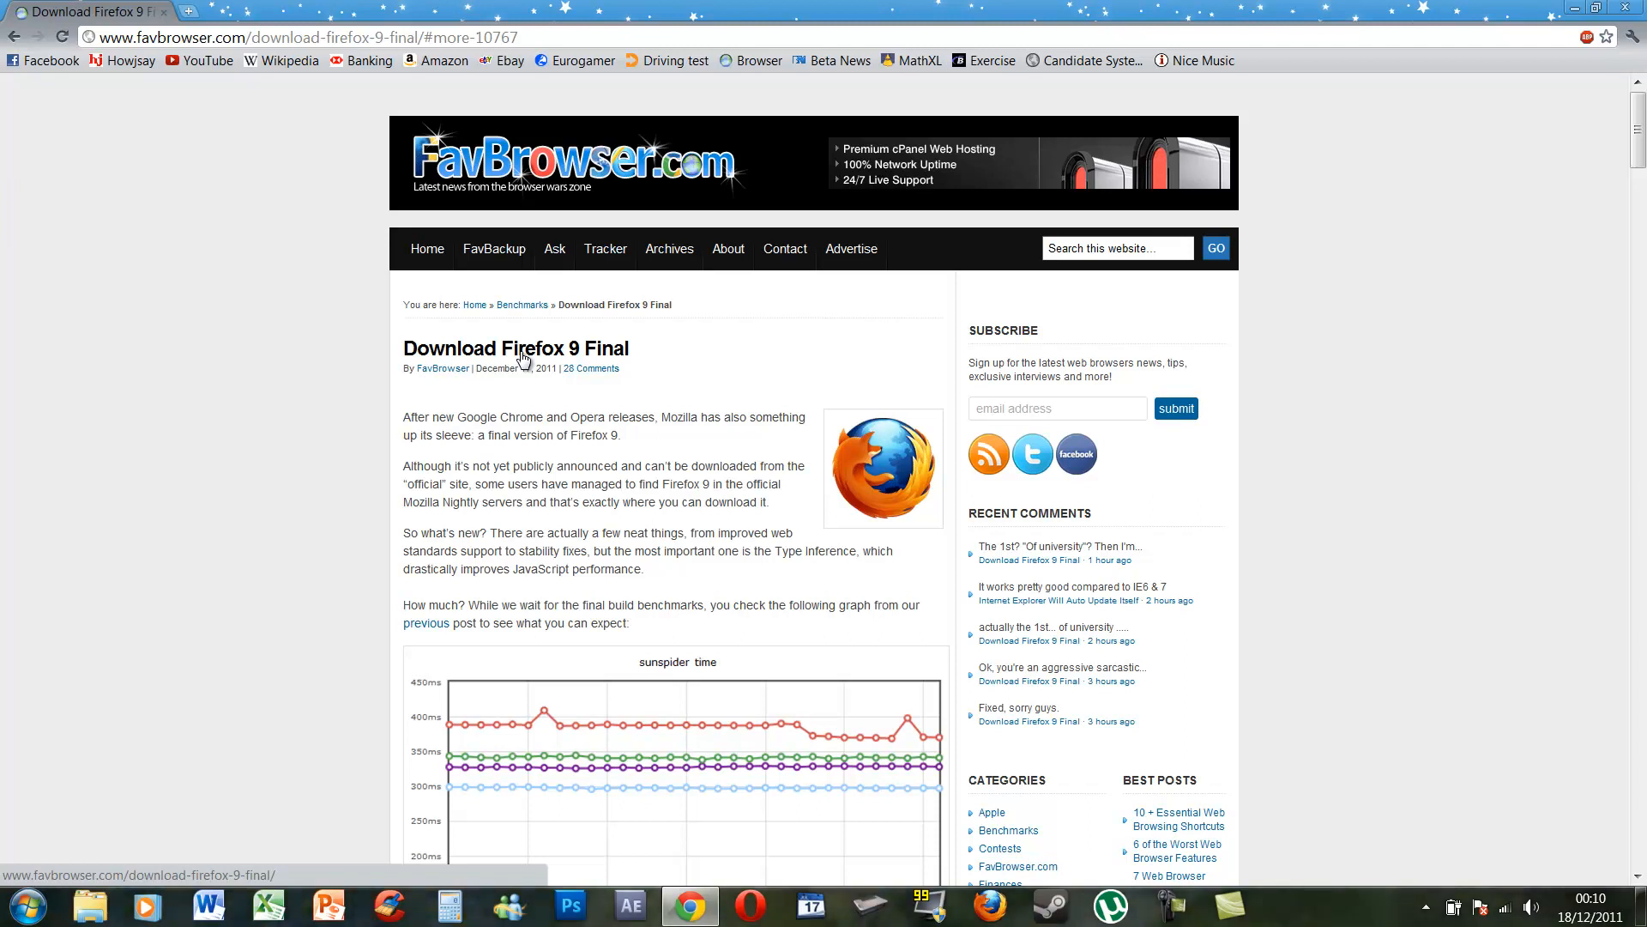
mouse_move(516, 348)
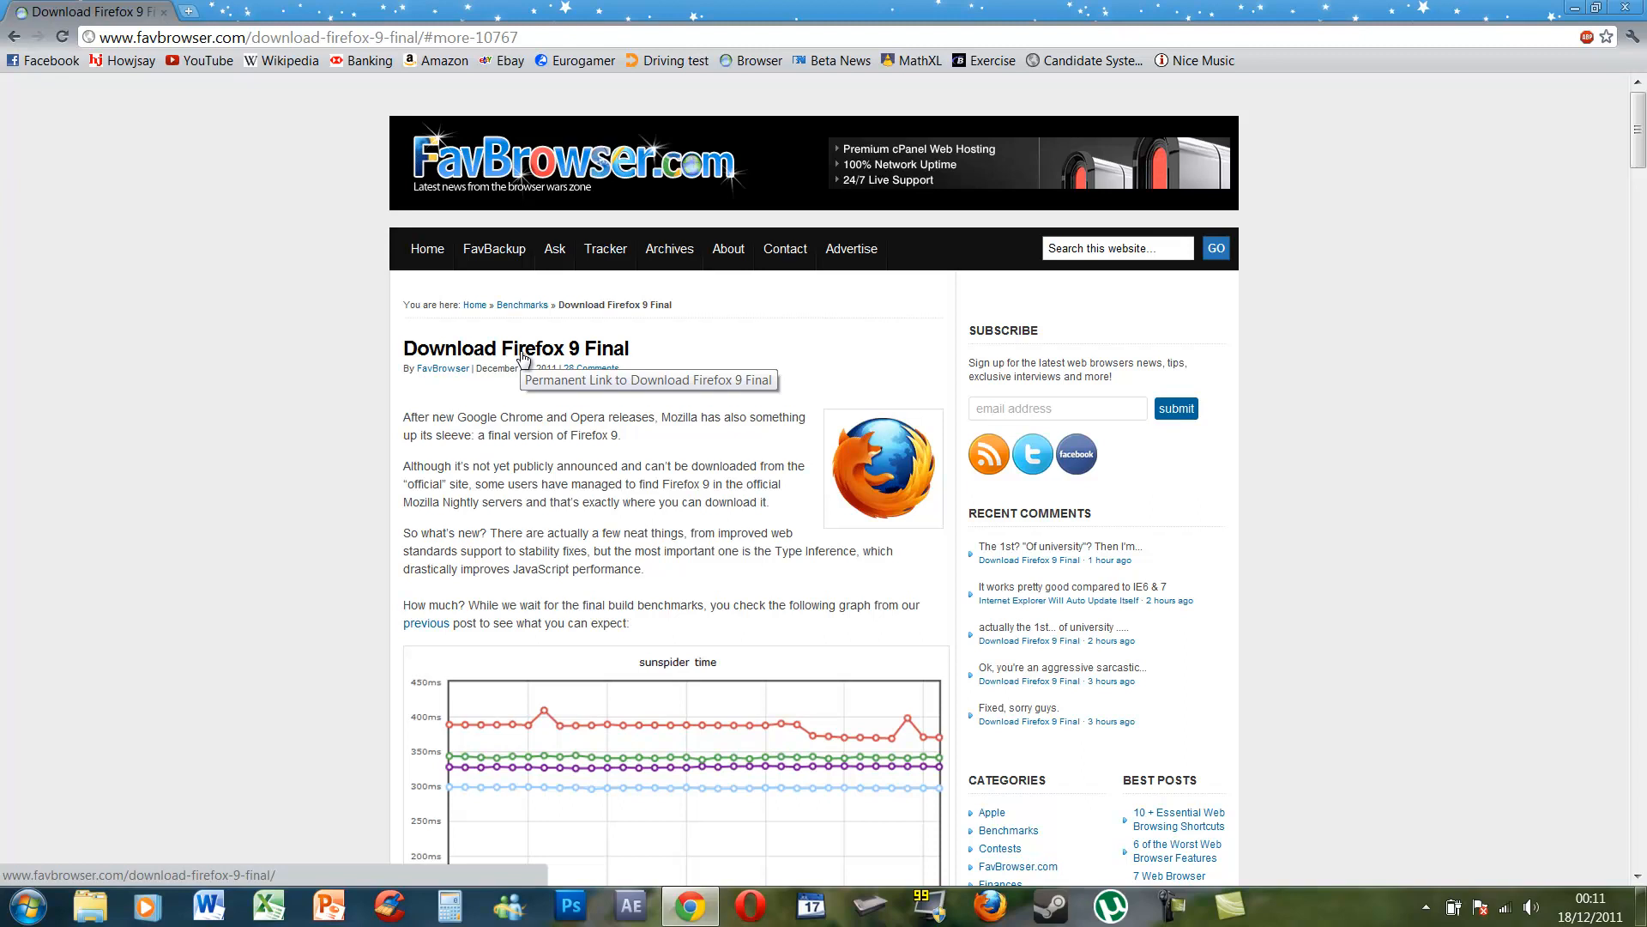
mouse_move(525, 362)
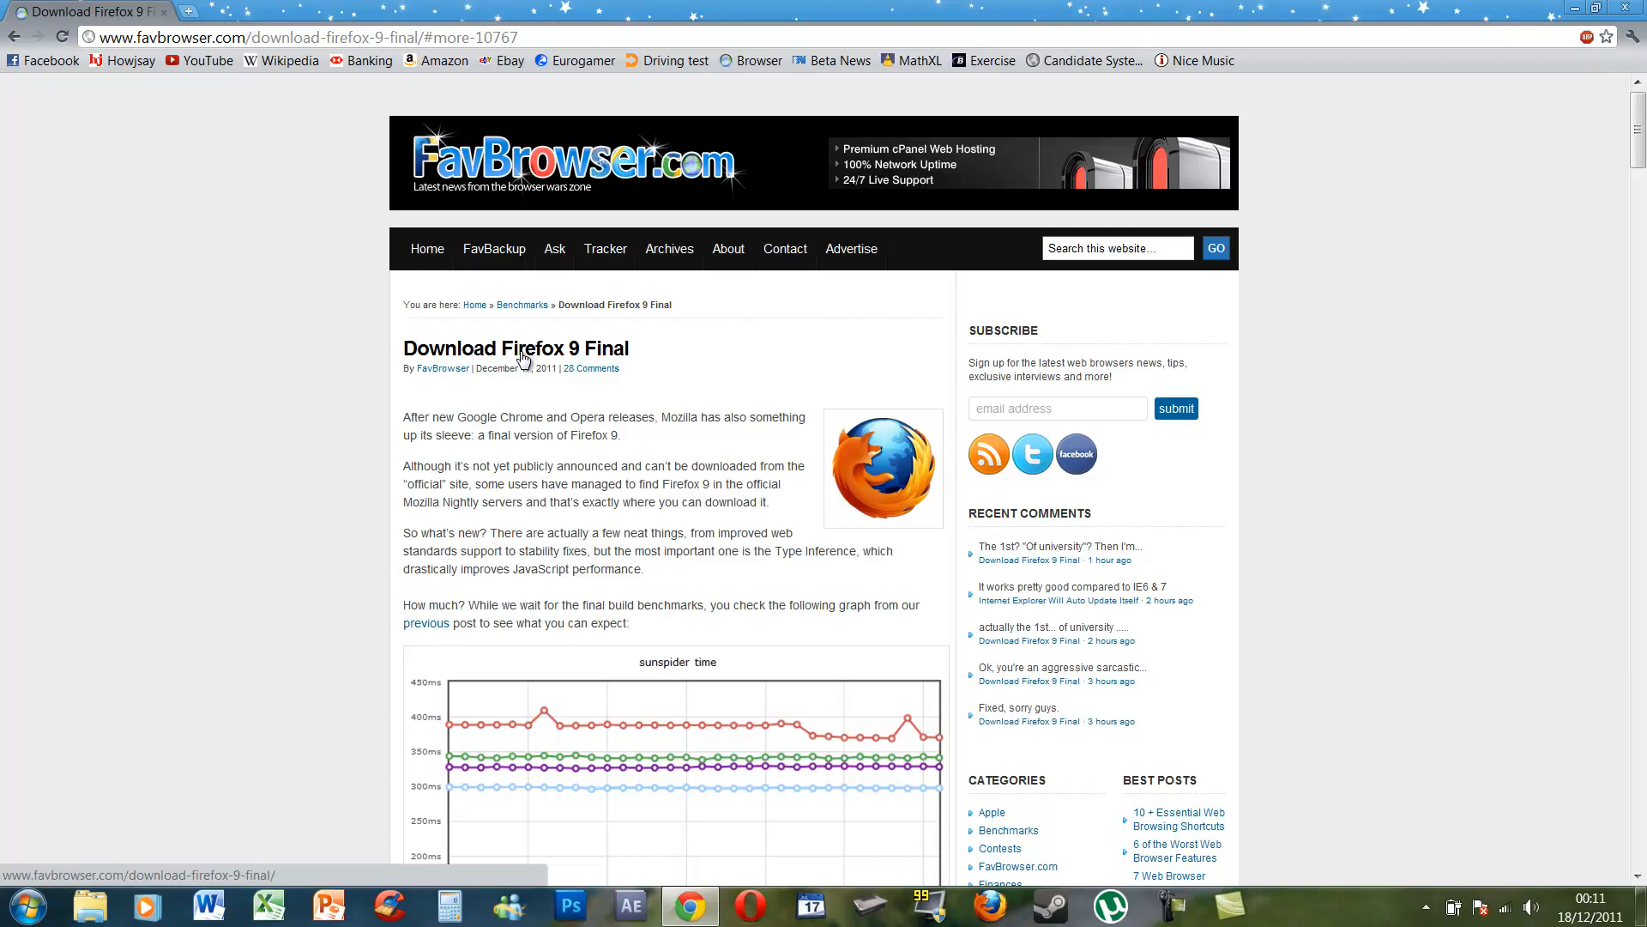